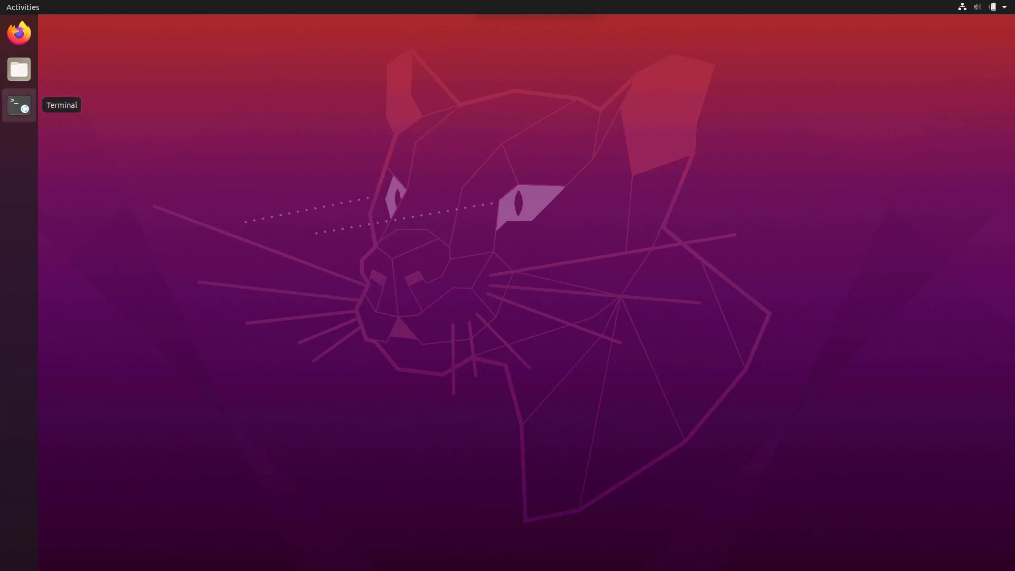
Launch a Terminal window from the dock and start typing a sudo command
click(19, 105)
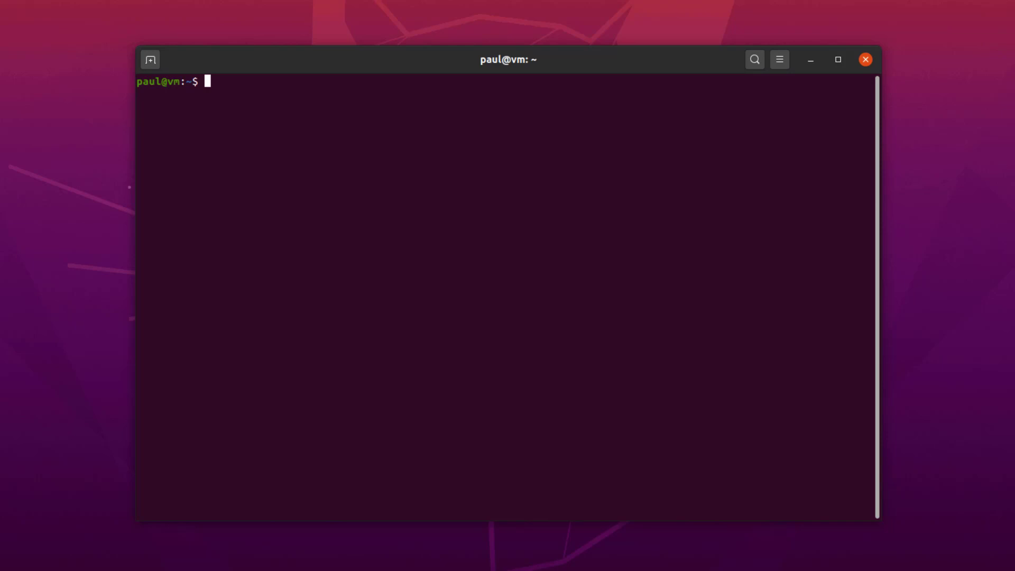
mouse_move(366, 341)
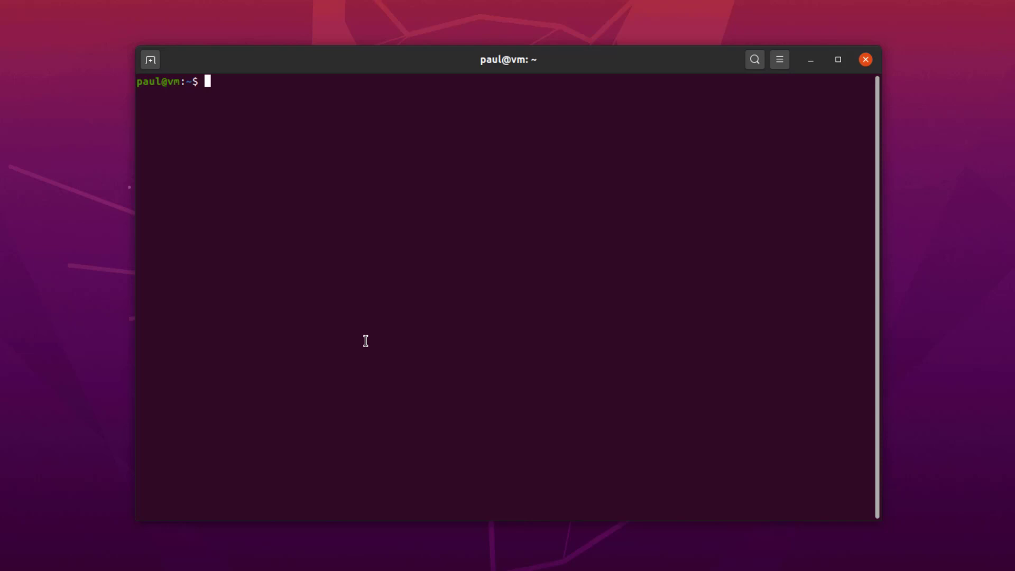
text(su)
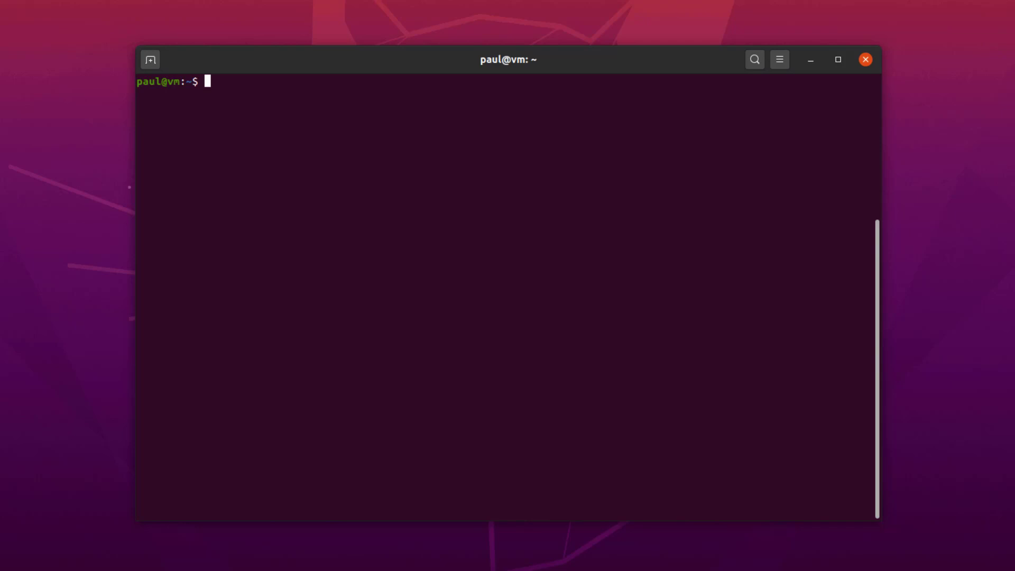
text(sudo apt)
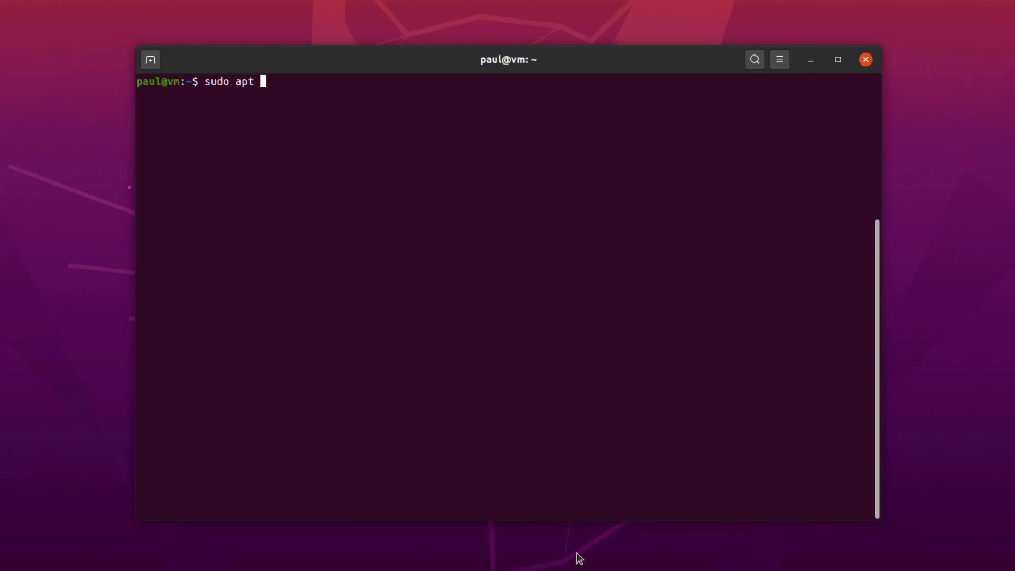
Install python3-venv and python3-pip with sudo apt install
text(install p)
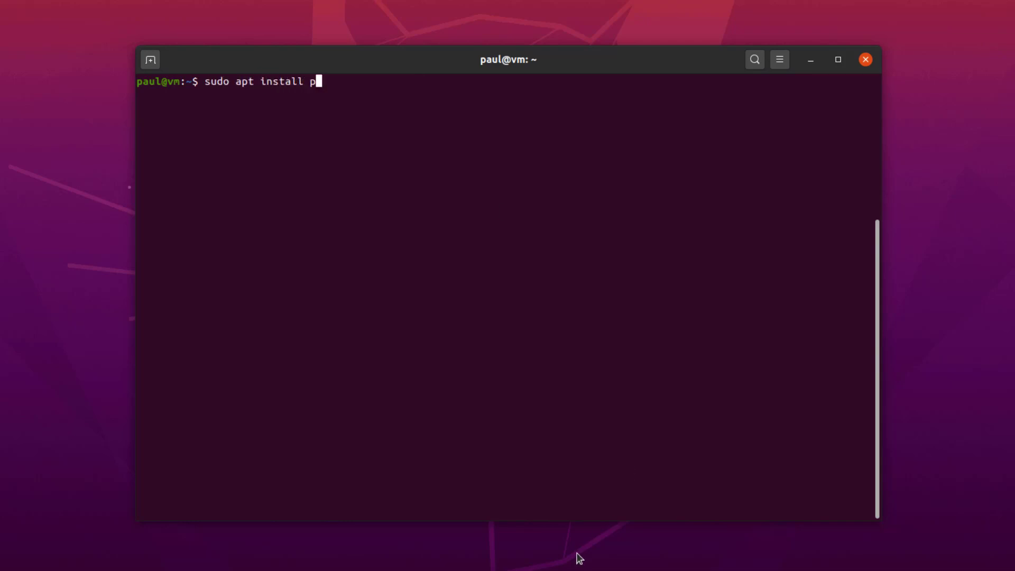
text(ython3-venv)
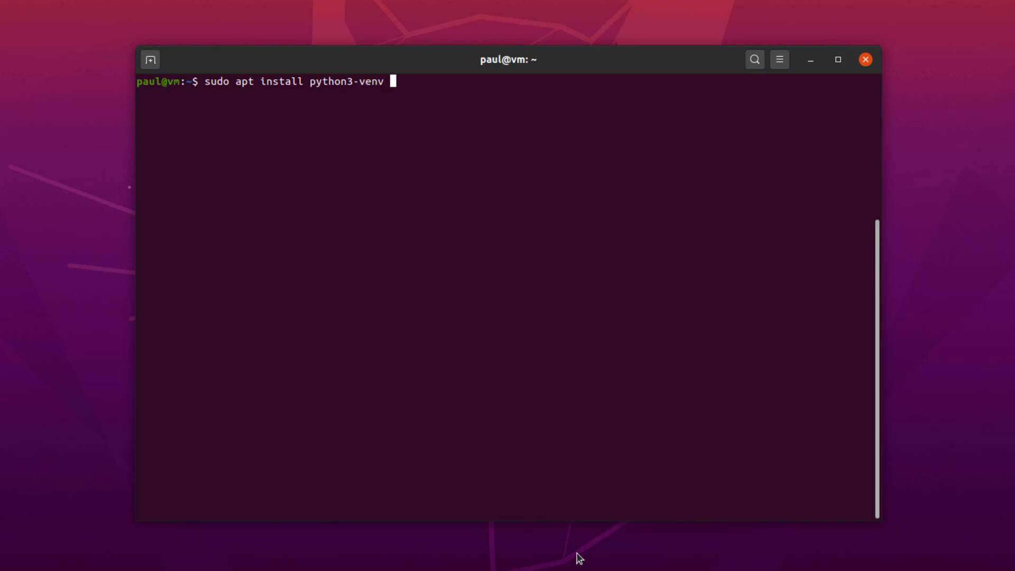
text(python3-pip)
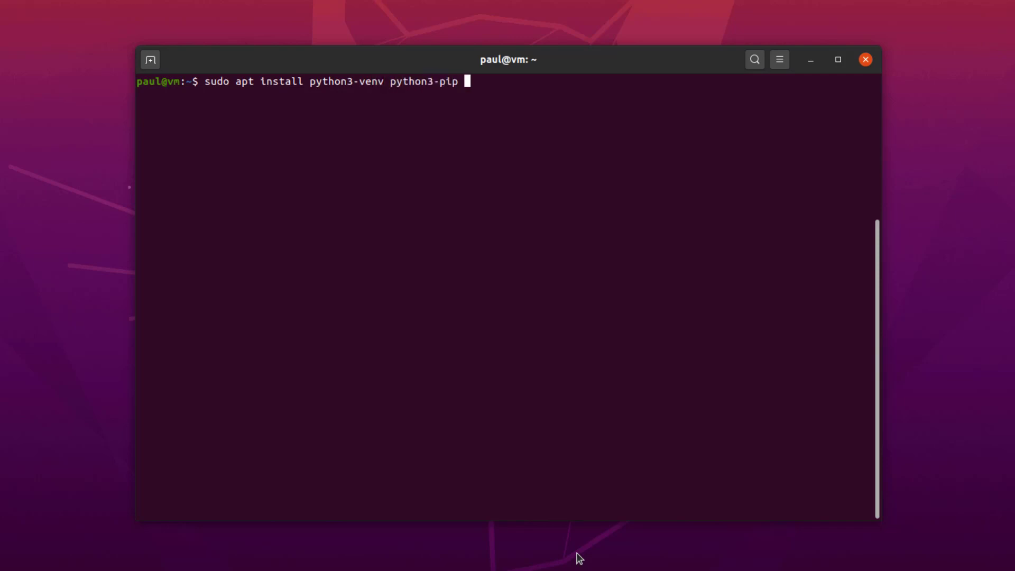
key(Return)
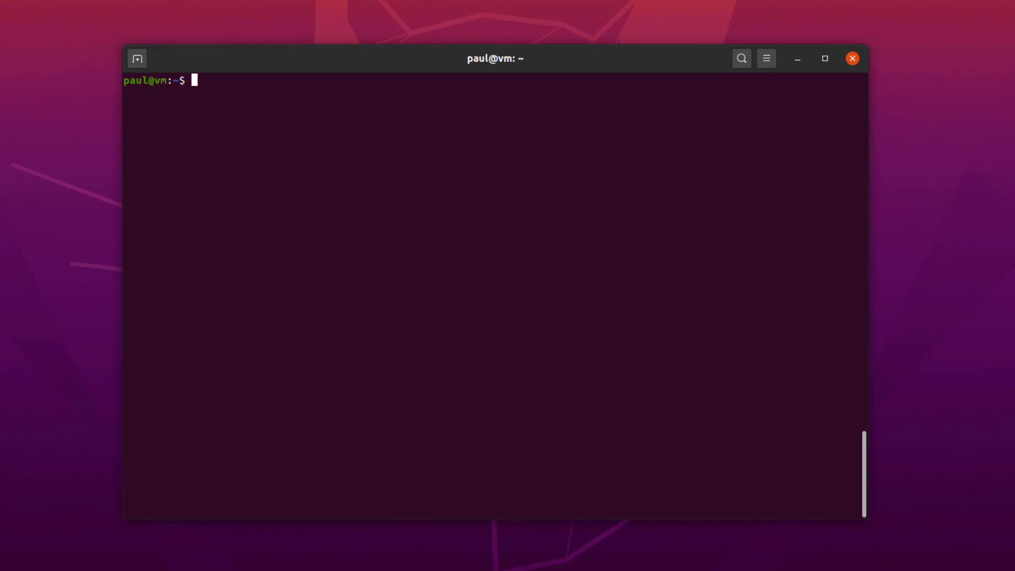
Create the 'work' virtual environment with python3 -m venv work
text(python3)
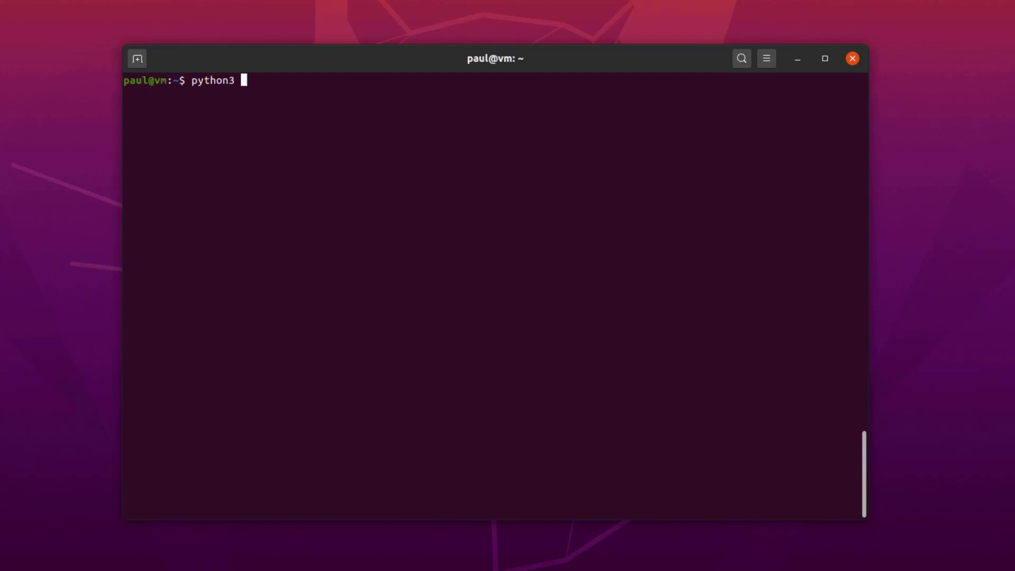
text(-m venv work)
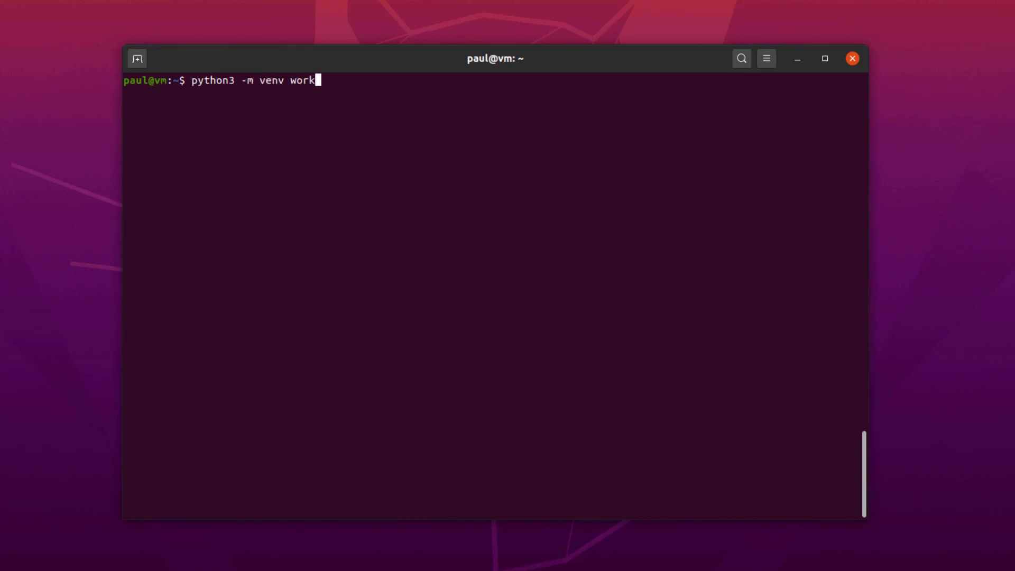
key(Return)
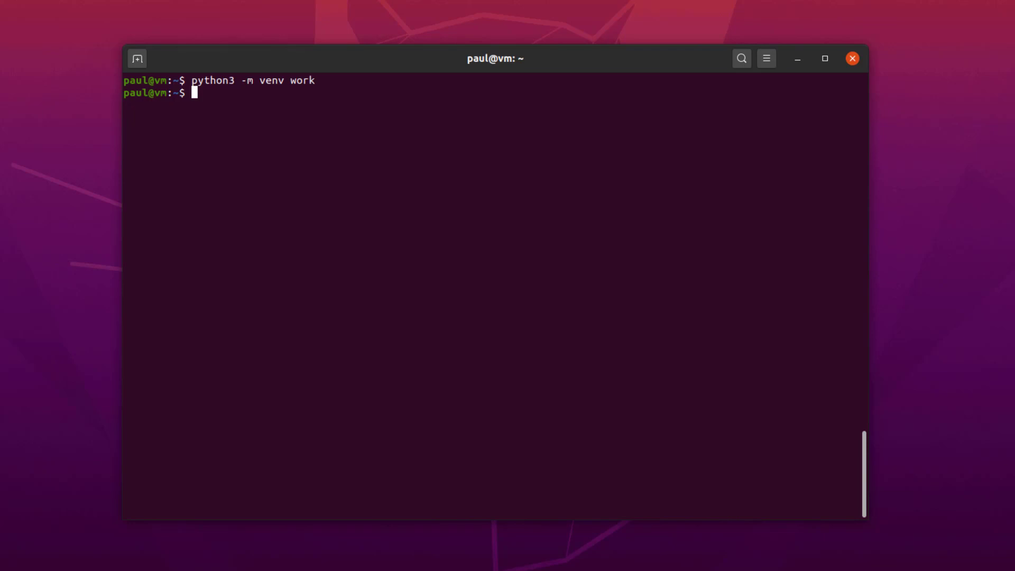
text(s)
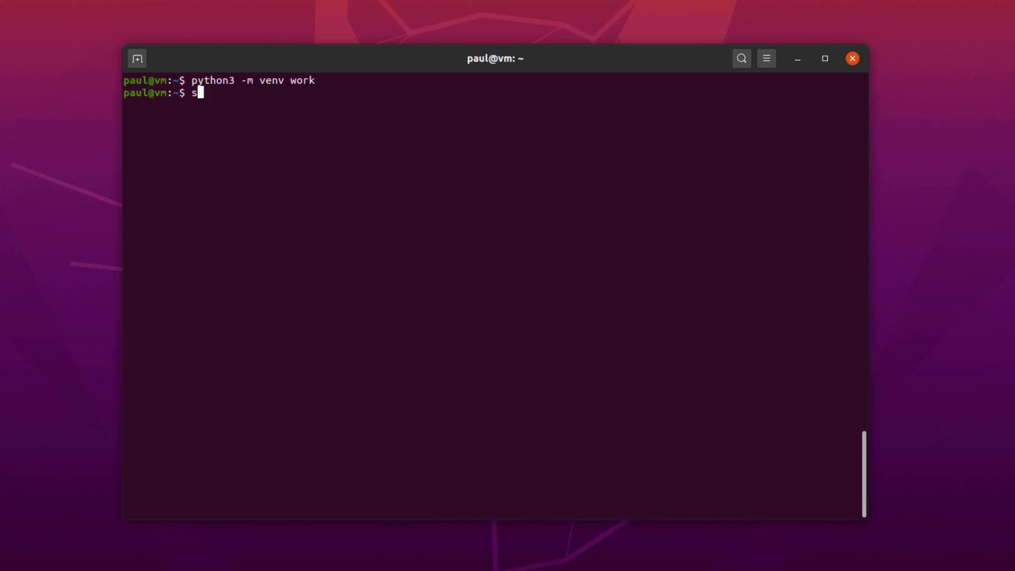
Activate the work environment with source work/bin/activate
text(ource work)
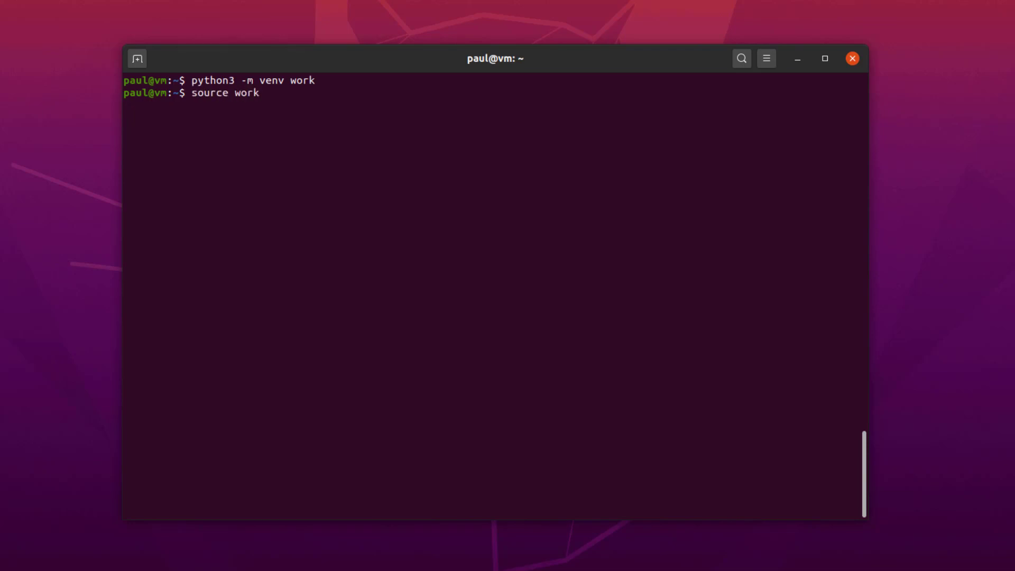
text(/bin/activat)
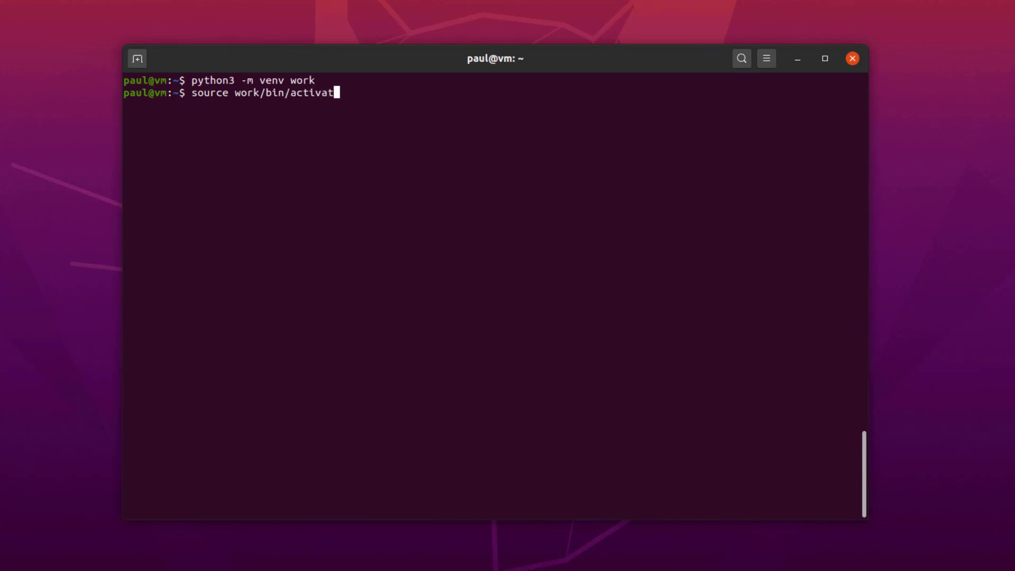
key(Return)
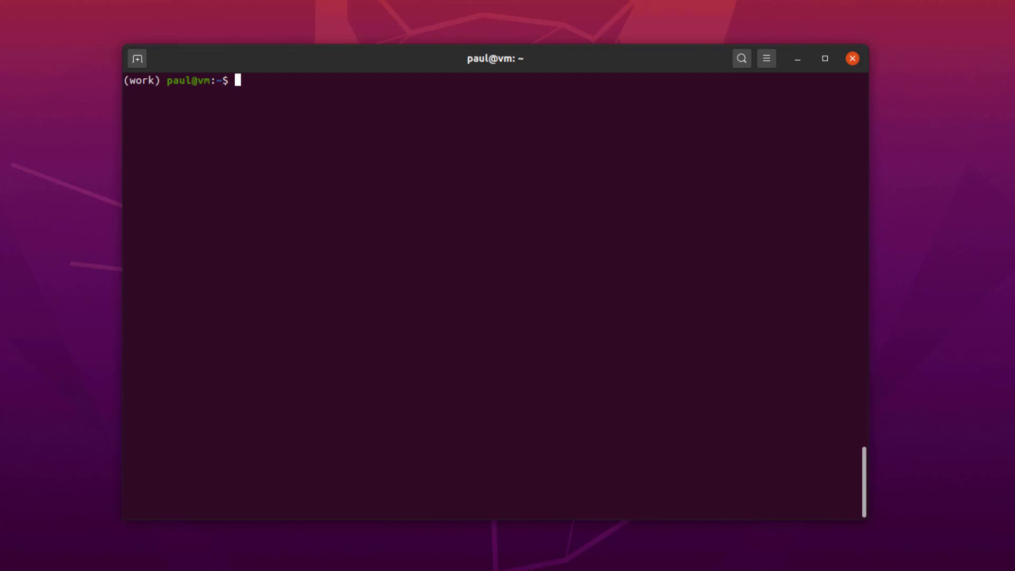
Start the environment's Python 3.8.2 interpreter, then quit() back to the shell
text(pyt)
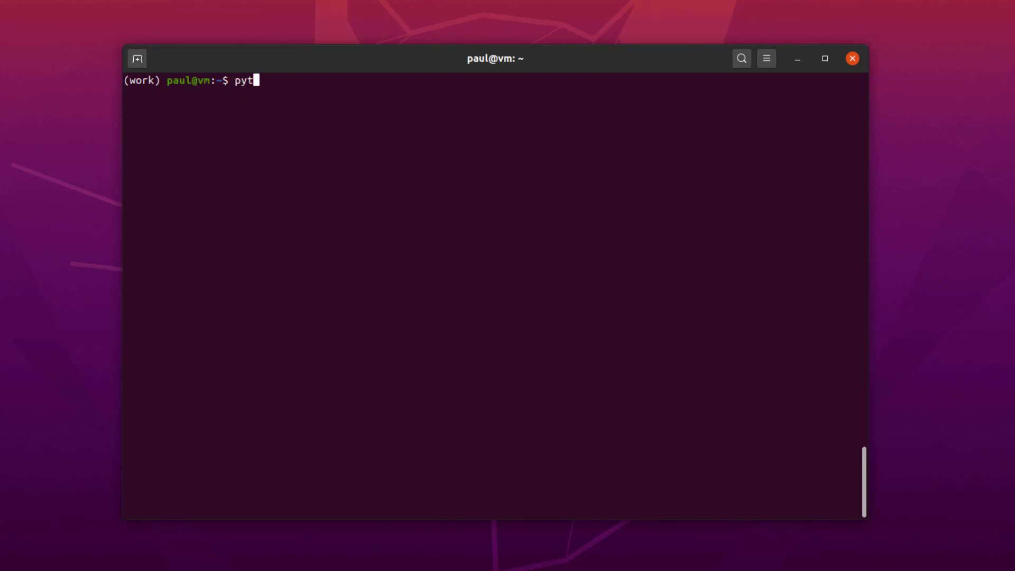
key(Return)
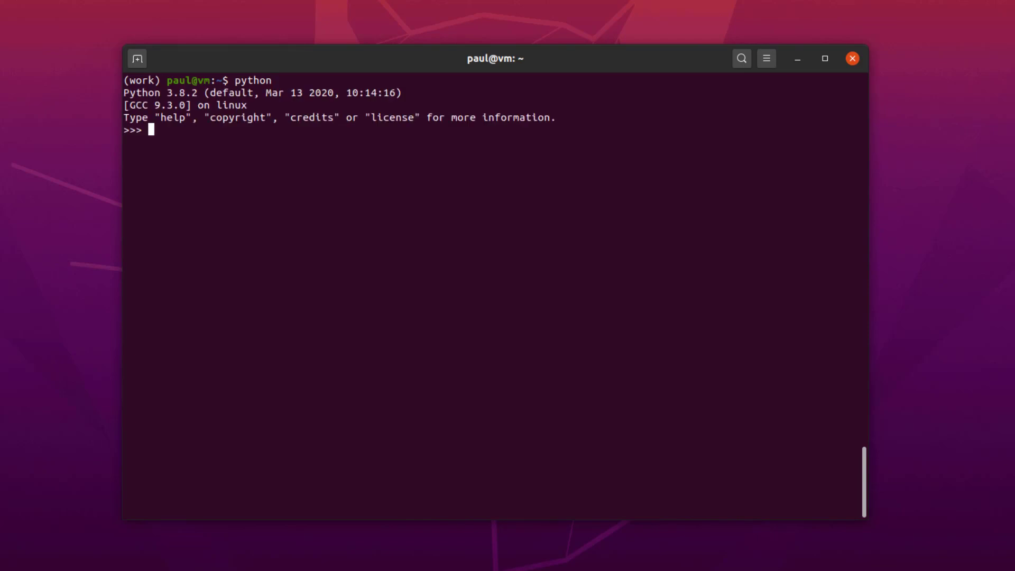
text(quit())
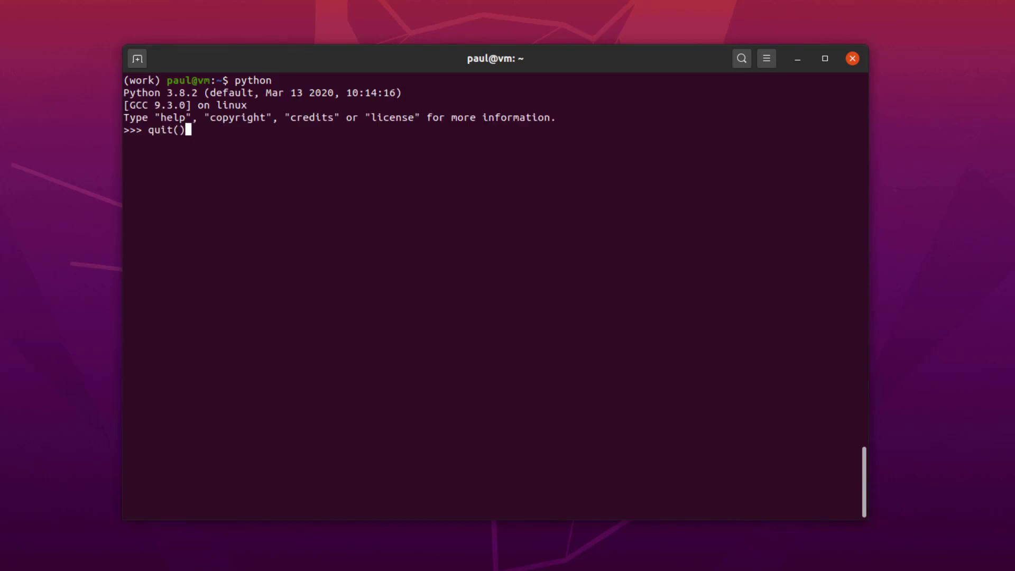
key(Return)
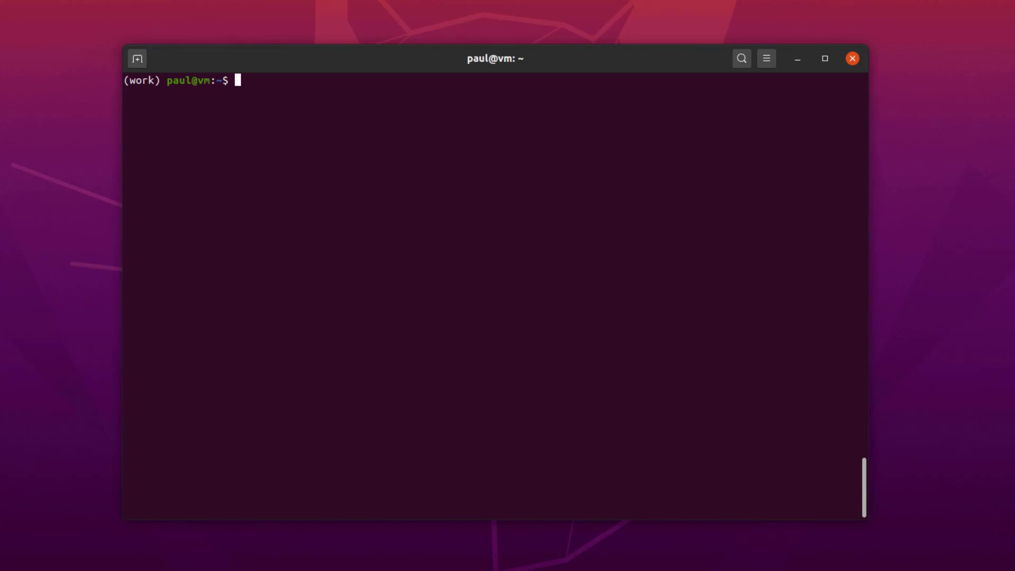
mouse_move(318, 292)
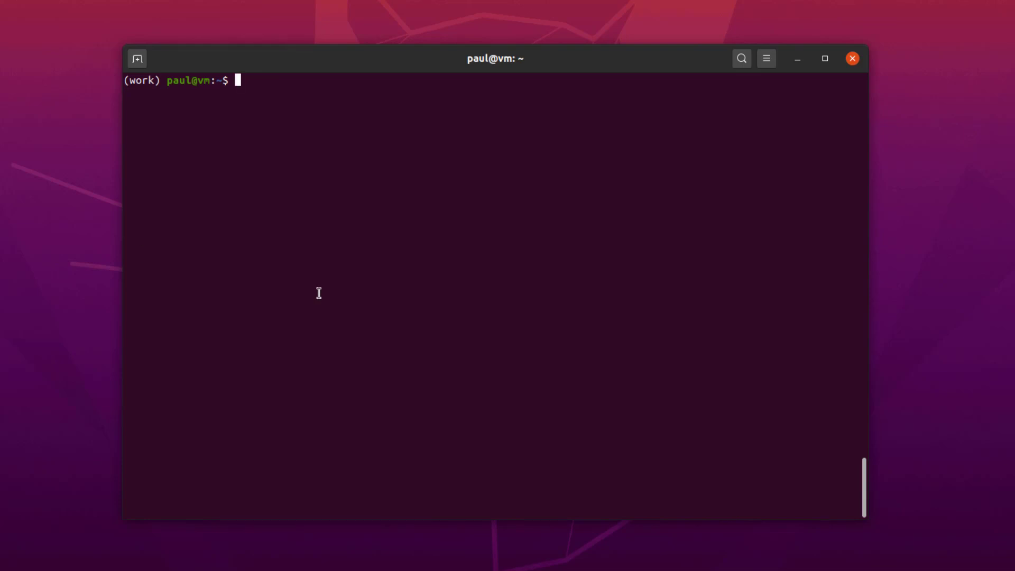
Install OpenCV with pip, then preview and close clouds.jpg from Downloads
text(pip install op)
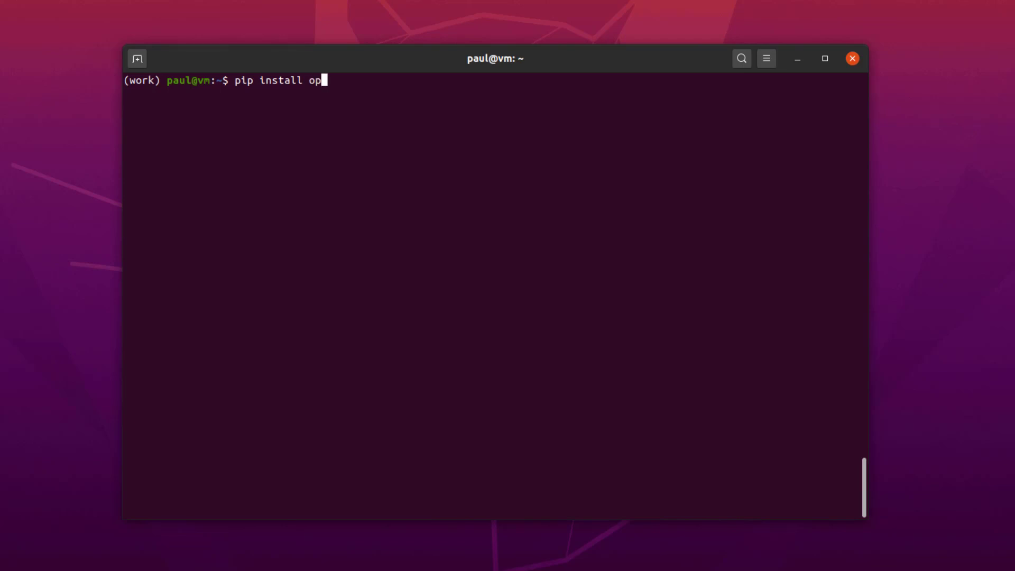
key(Return)
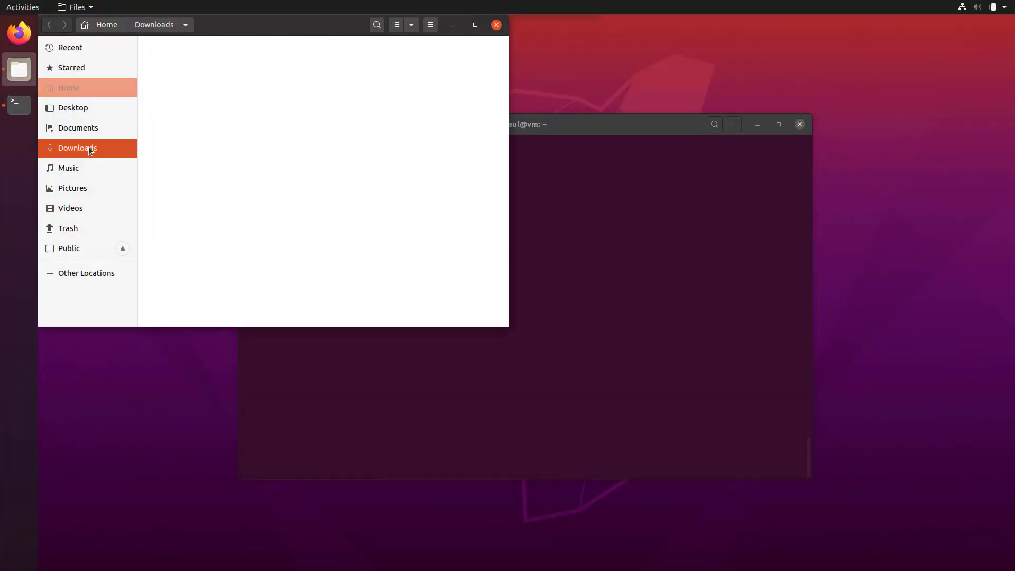
double_click(180, 60)
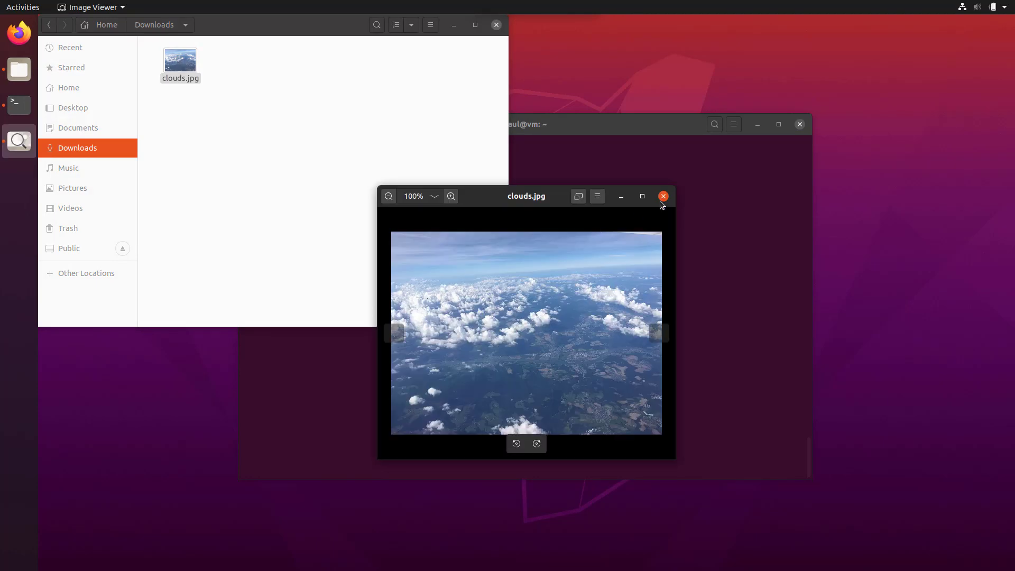
click(663, 196)
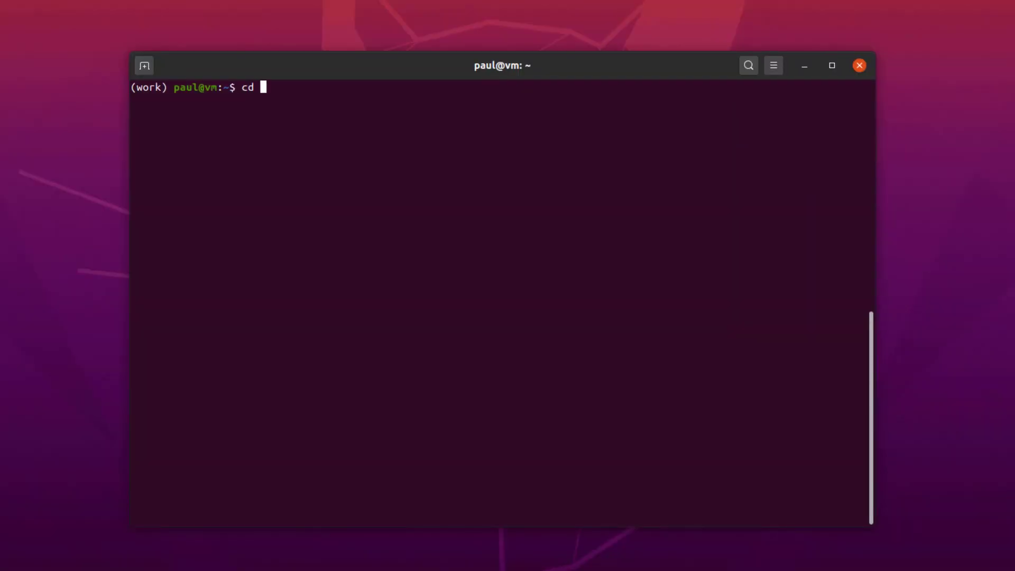
Move into Downloads and list its files to confirm clouds.jpg is there
text(Downl)
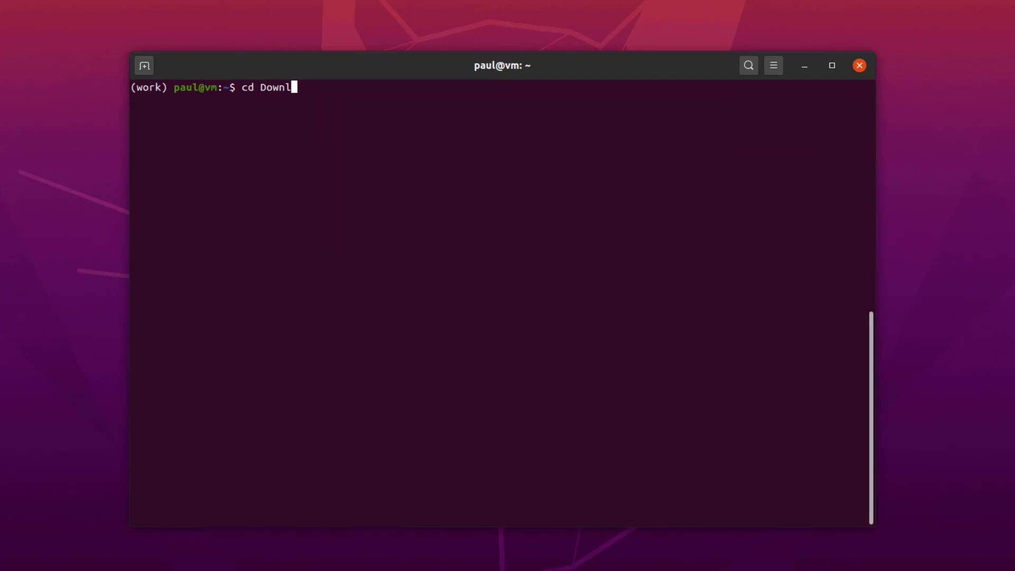
key(Return)
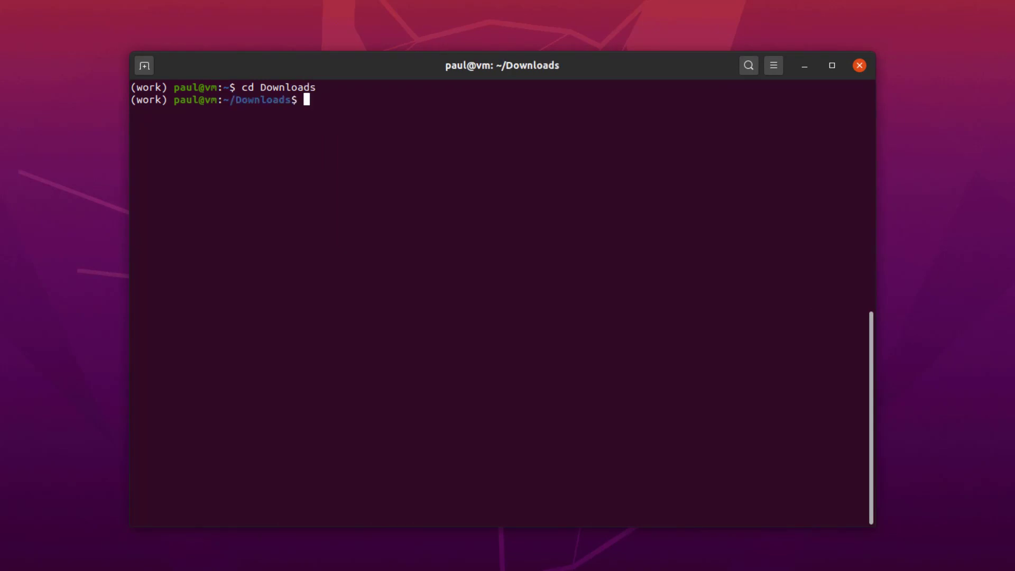
text(ls)
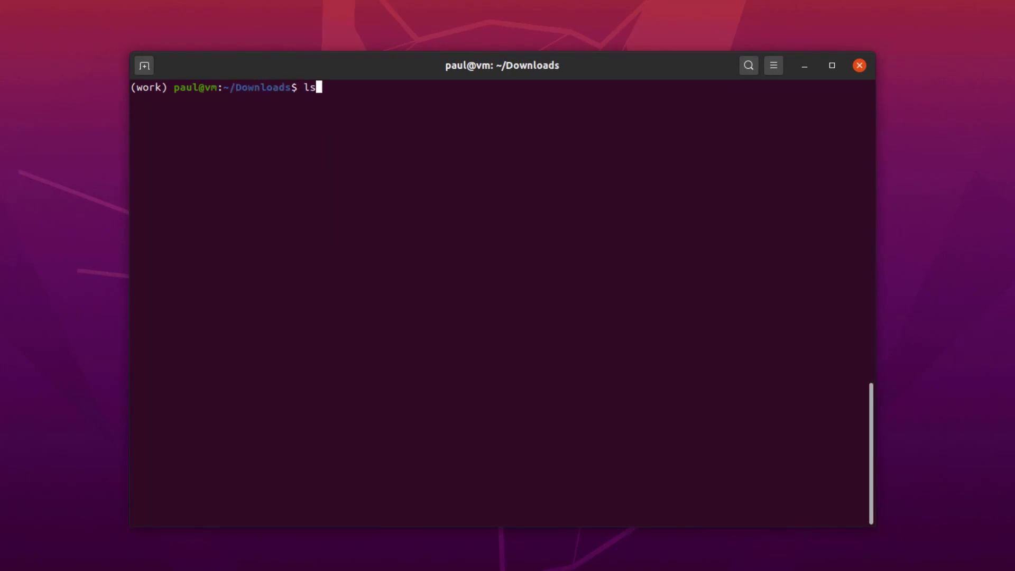
key(Return)
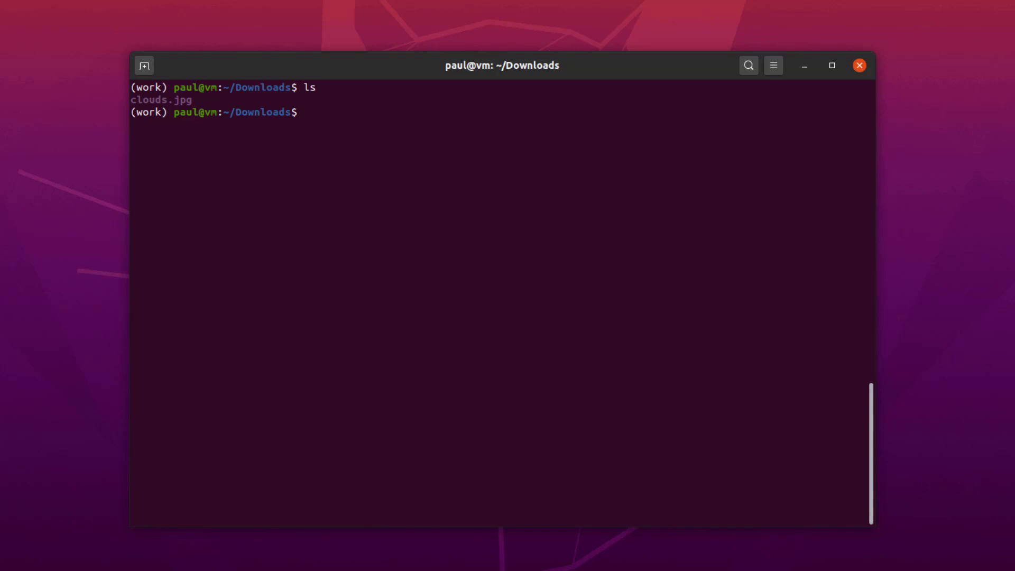
Create ocv_demo.py in the nano editor
text(nano)
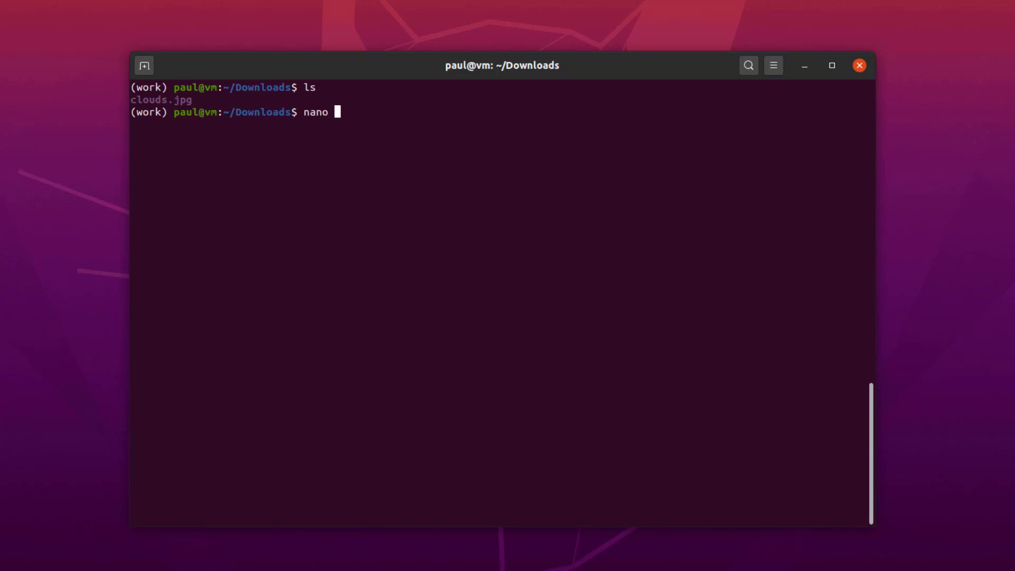
text(ocv_d)
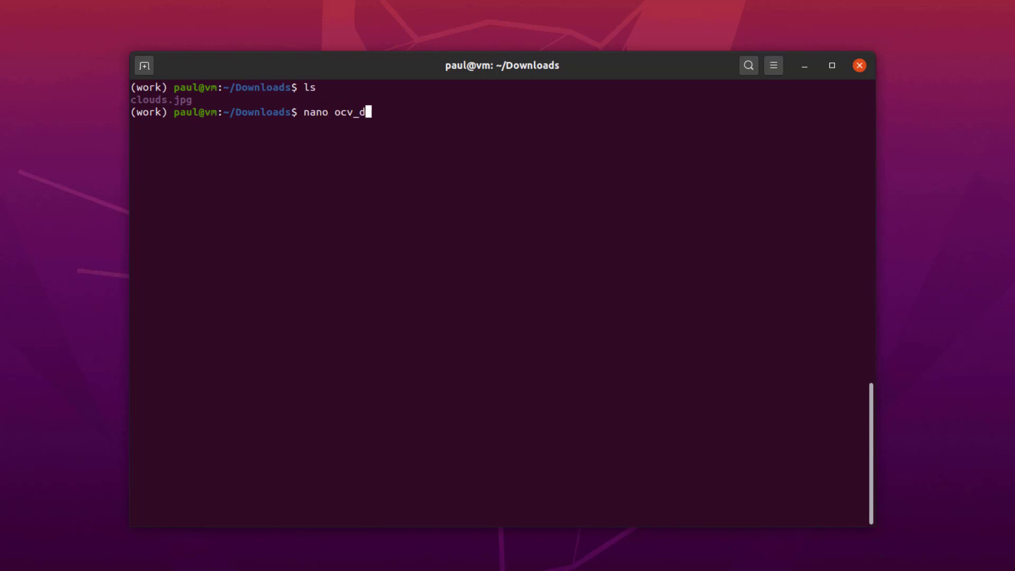
key(Return)
text(print("OpenCV version)
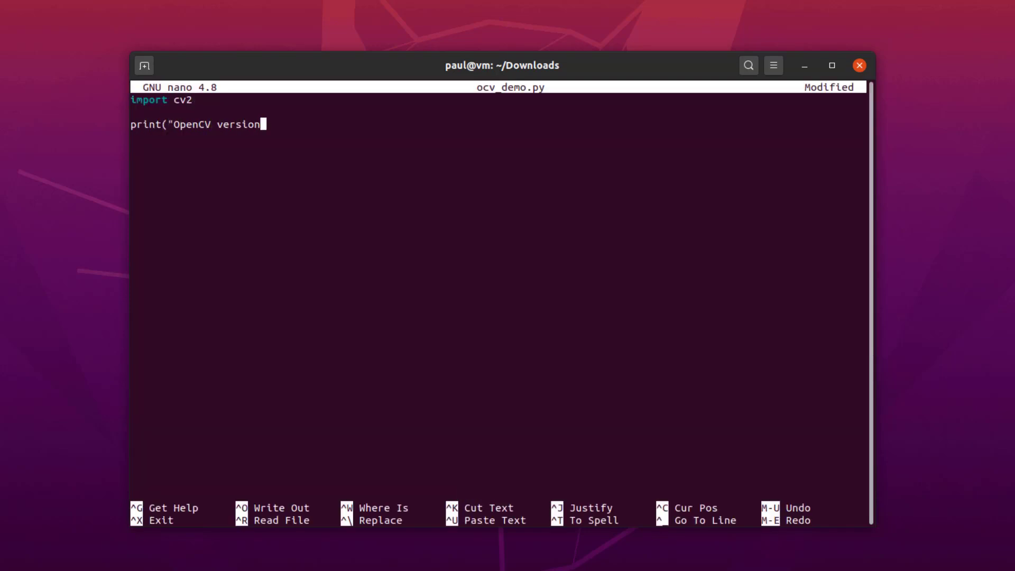
Write code printing cv2.__version__, reading clouds.jpg and converting it with COLOR_BGR2GRAY
text(:"))
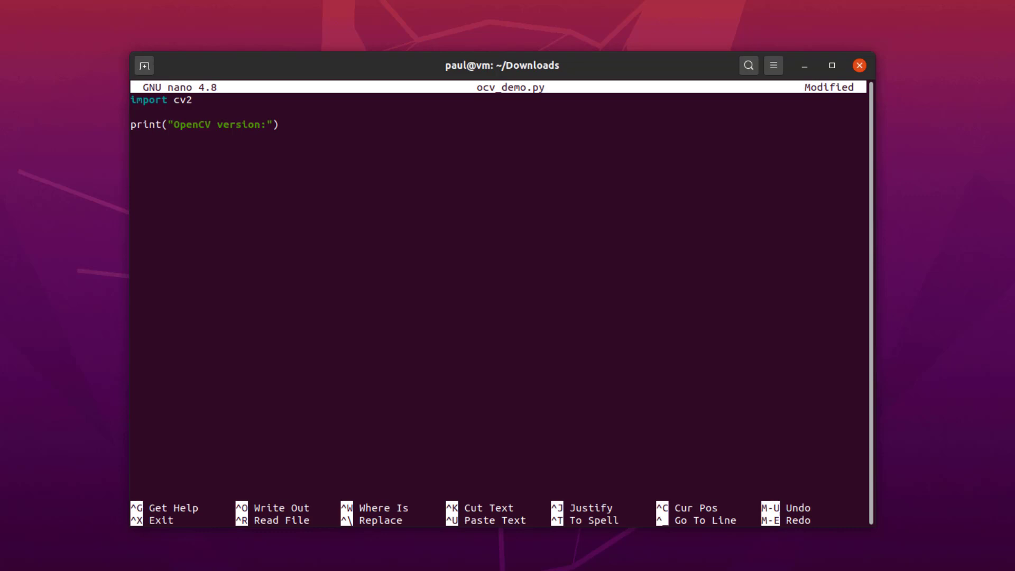
text(print(cv2.__versio)
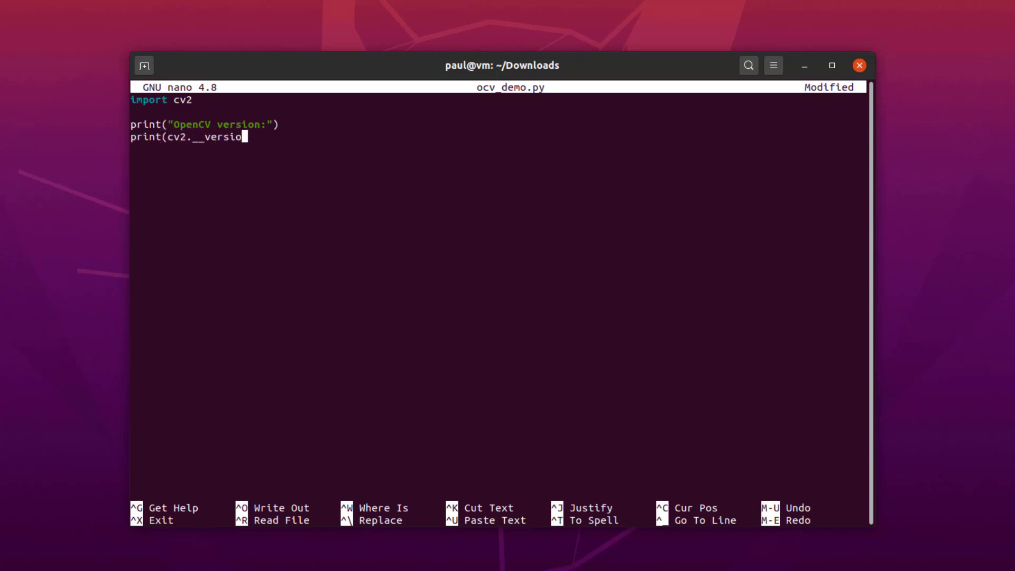
text(n__))
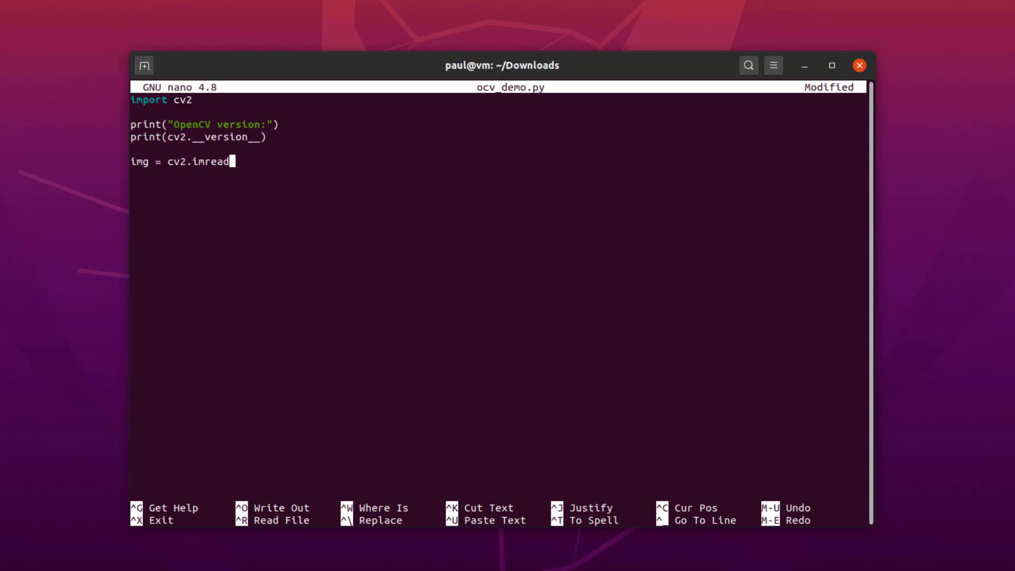
text(("clouds.jpg"))
text(gray = cv2.cvtColor(img,)
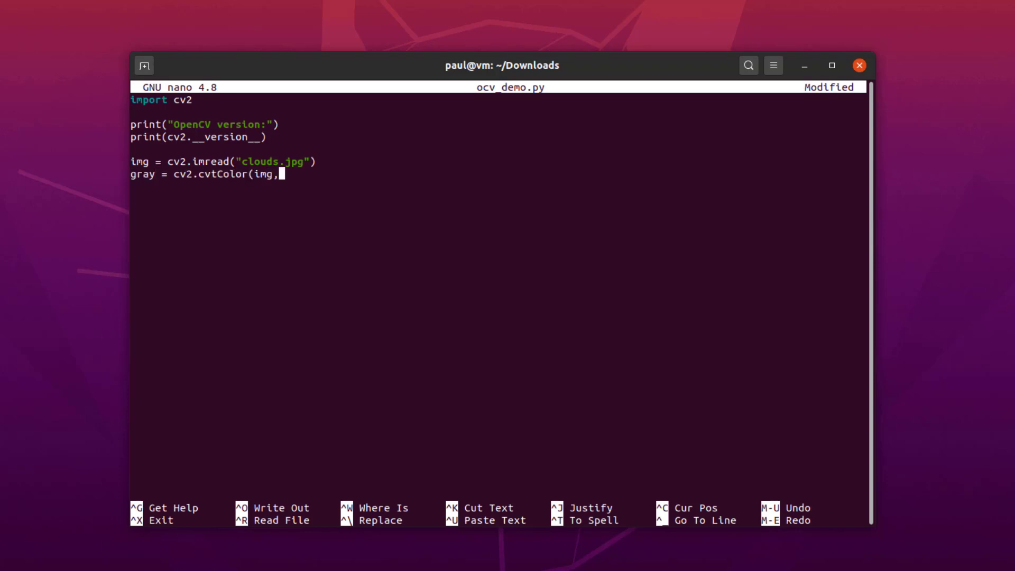
text(cv2.COLOR_BGR2GRAY))
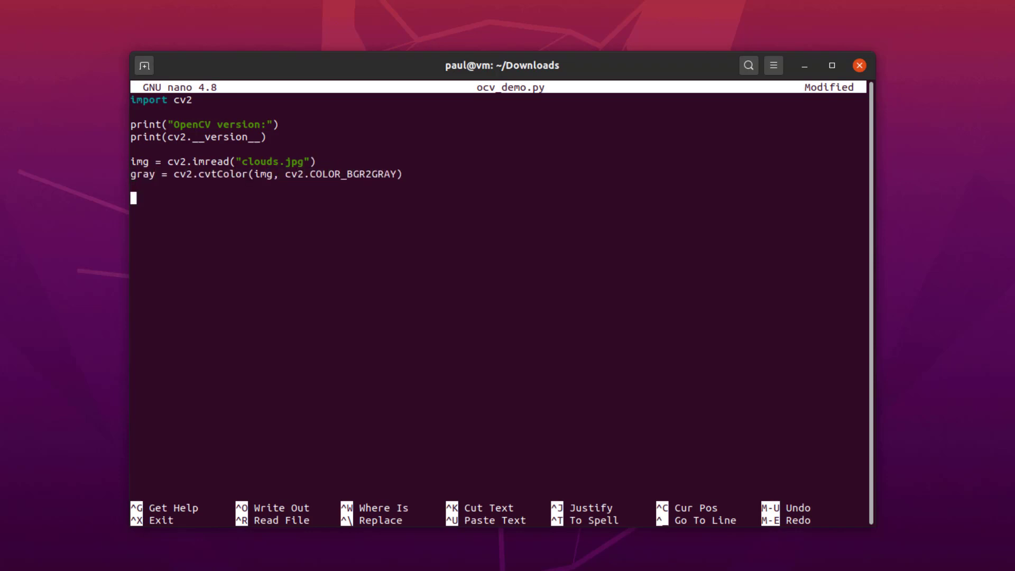
Add color and gray 'Over the Clouds' imshow windows and destroyAllWindows, then save and exit
text(cv2.imshow("Over the Clouds)
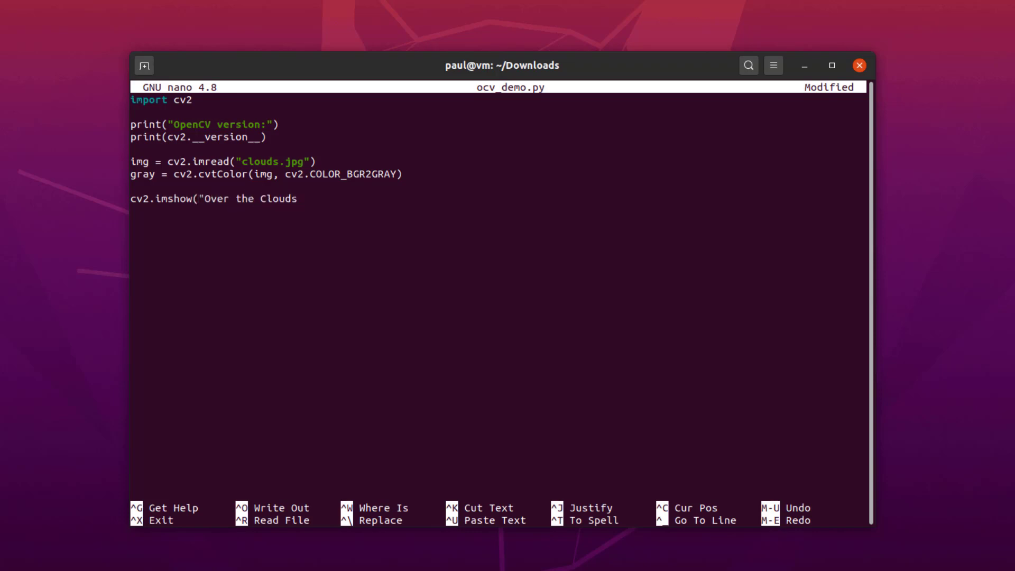
text(- color", img))
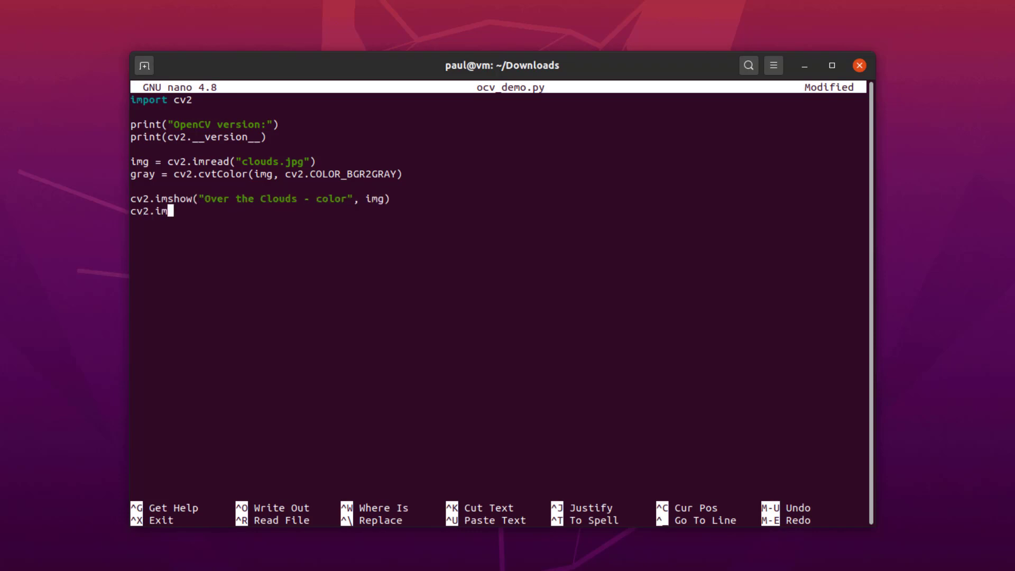
text(show("Over the Clounds - gray", gray))
text(cv2.waitKey(0)
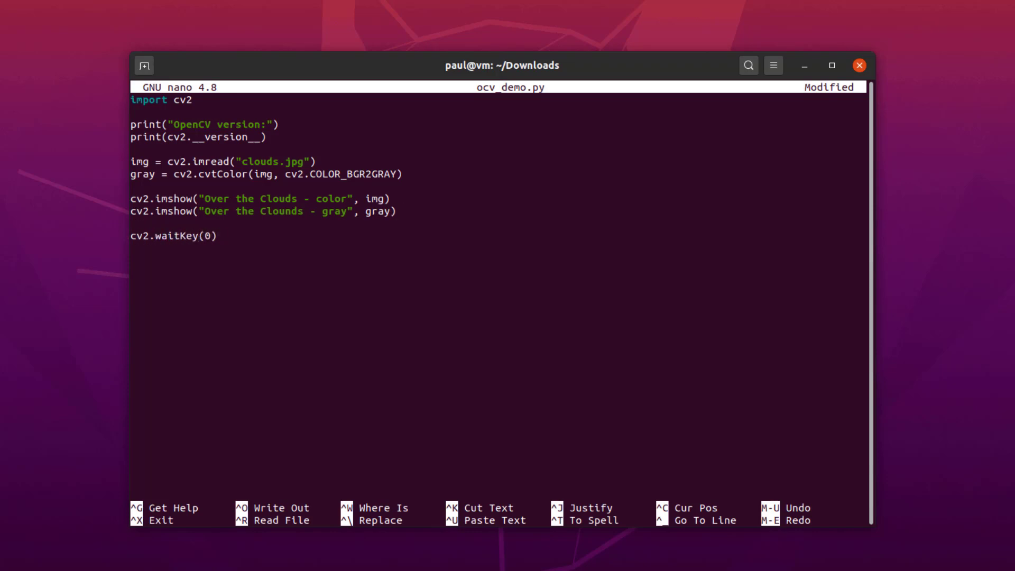
text(cv2.destroyAllWindows())
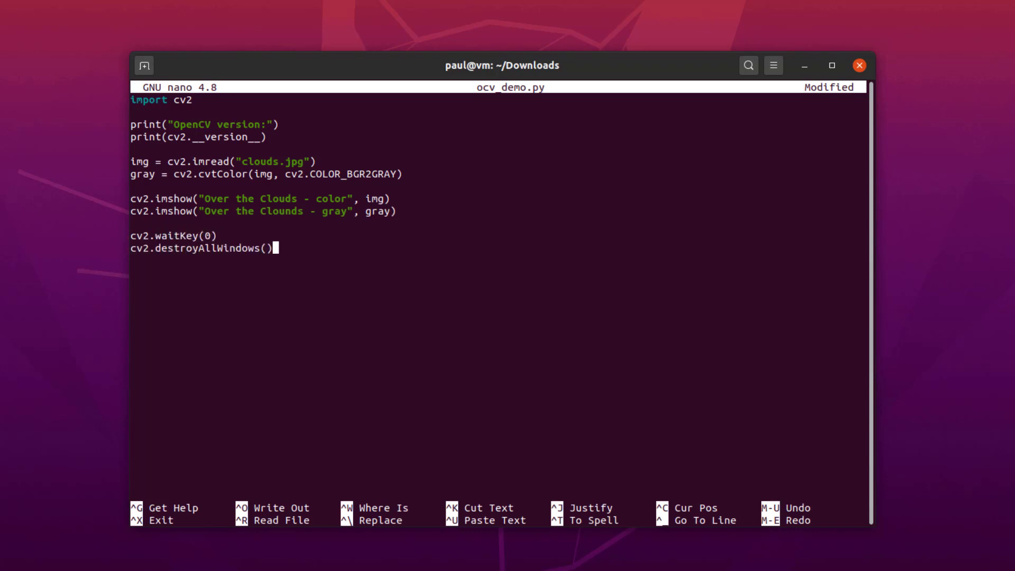
key(ctrl+o)
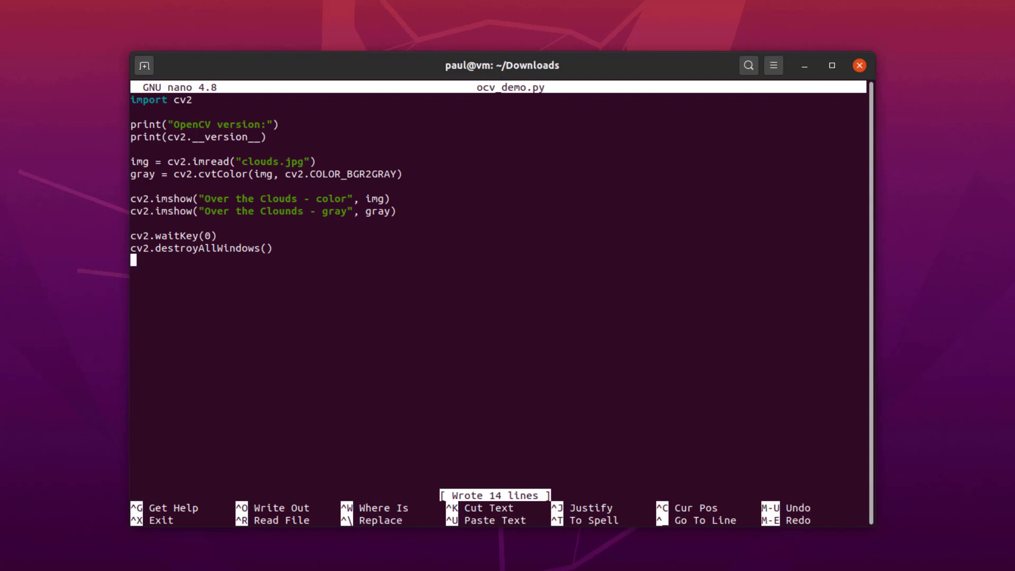
key(ctrl+x)
text(python ocv)
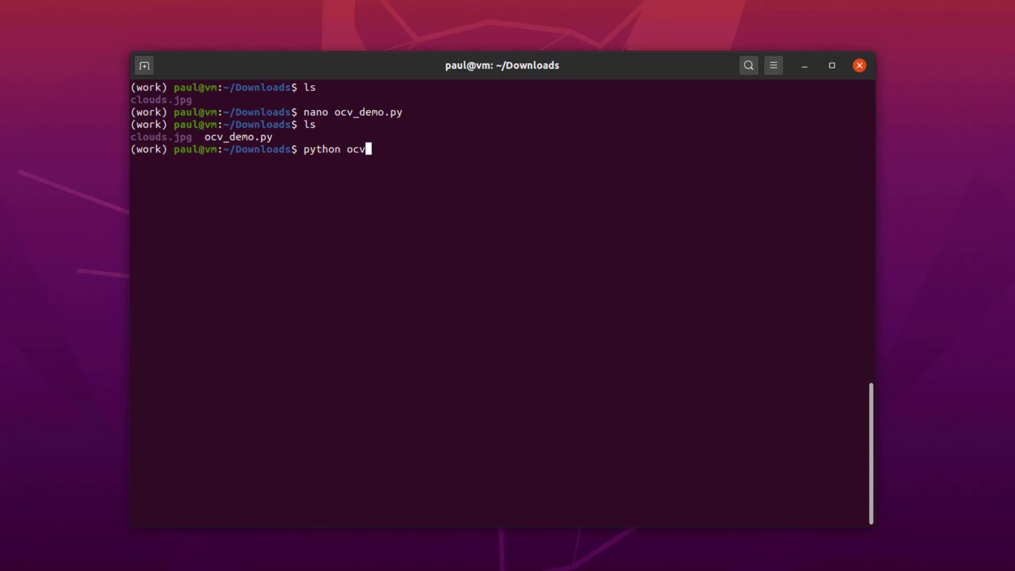
Run python ocv_demo.py, which prints OpenCV version 4.2.0
text(_demo.py)
key(Return)
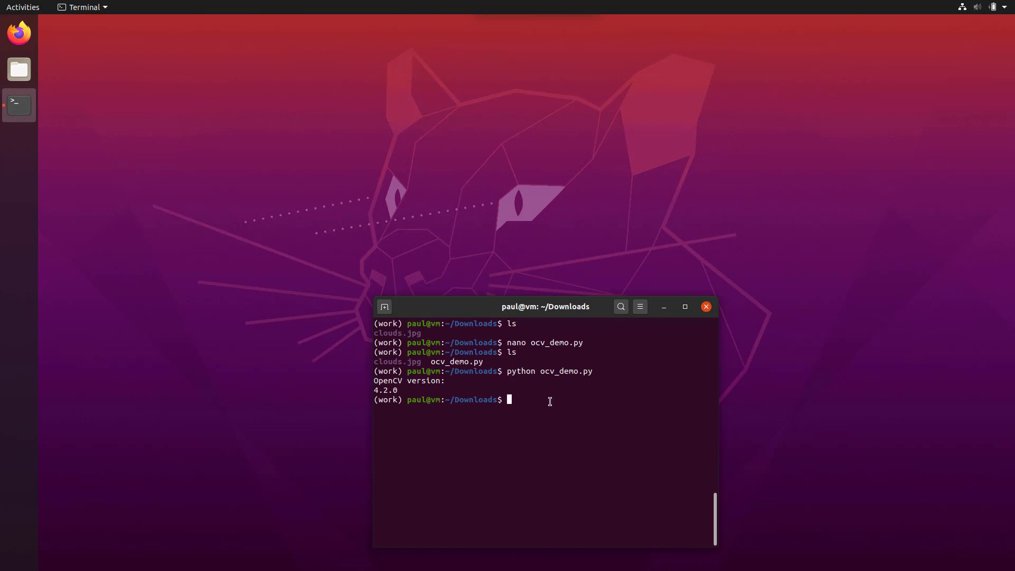
mouse_move(550, 432)
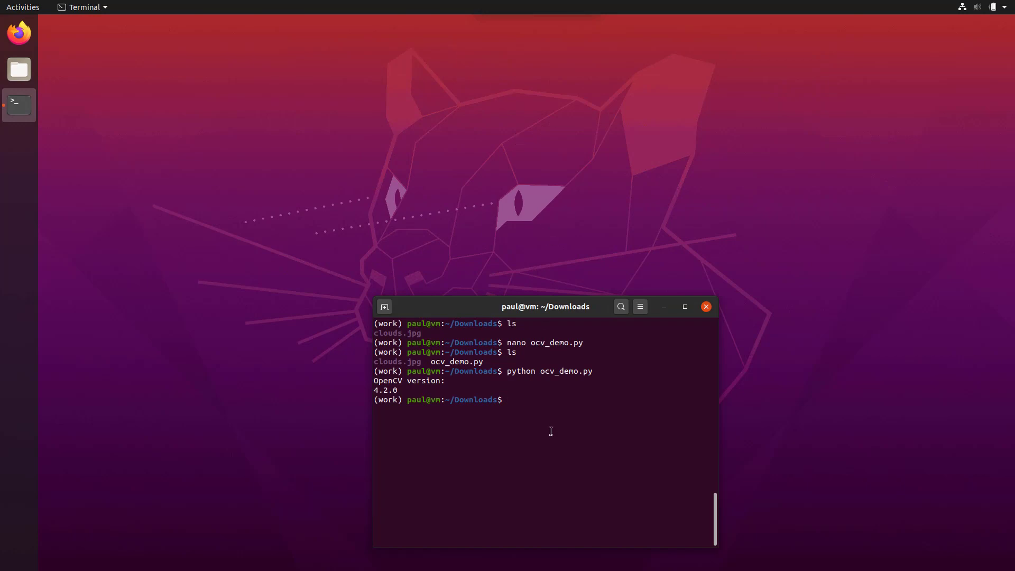